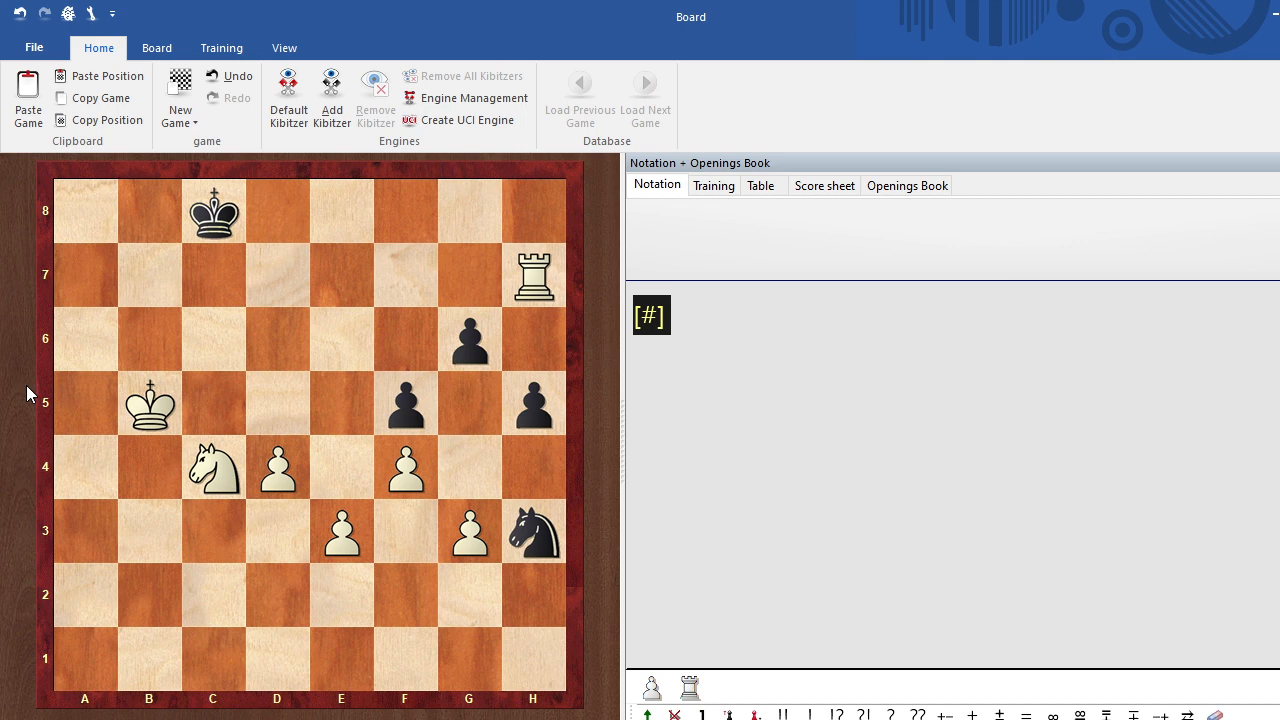
{"action": "mouse_move", "coordinate": [32, 400]}
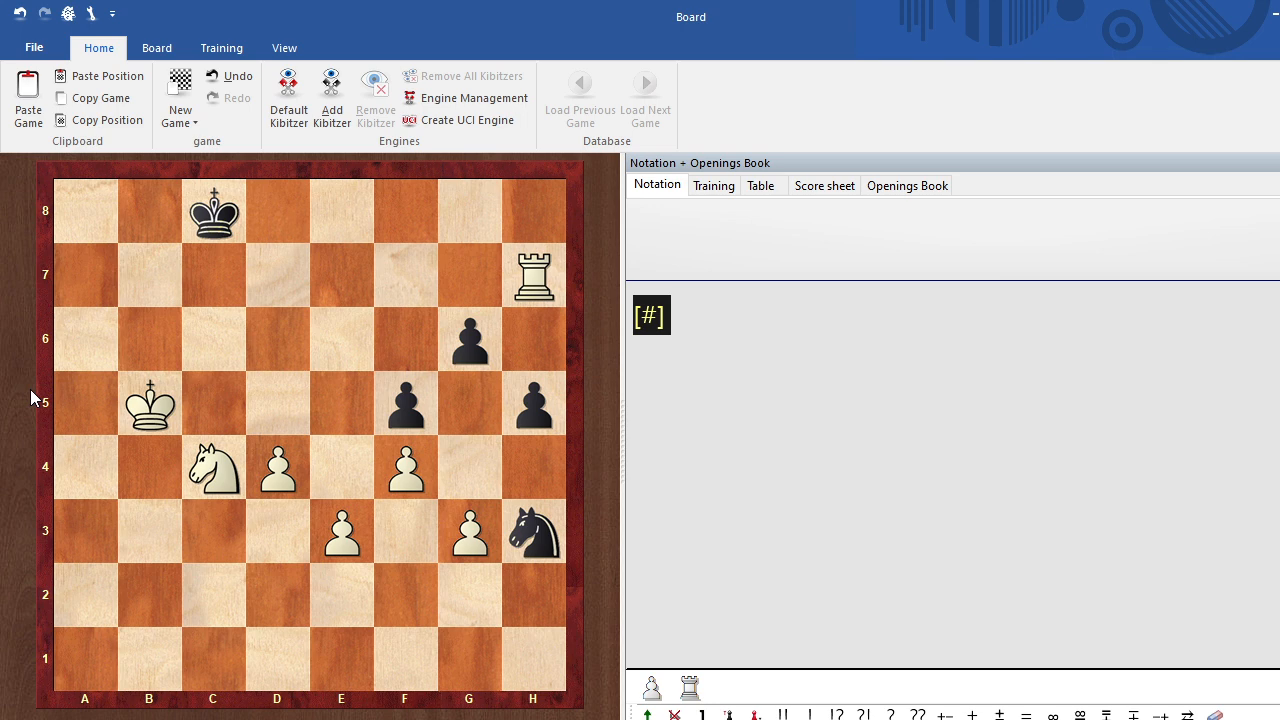
{"action": "mouse_move", "coordinate": [40, 398]}
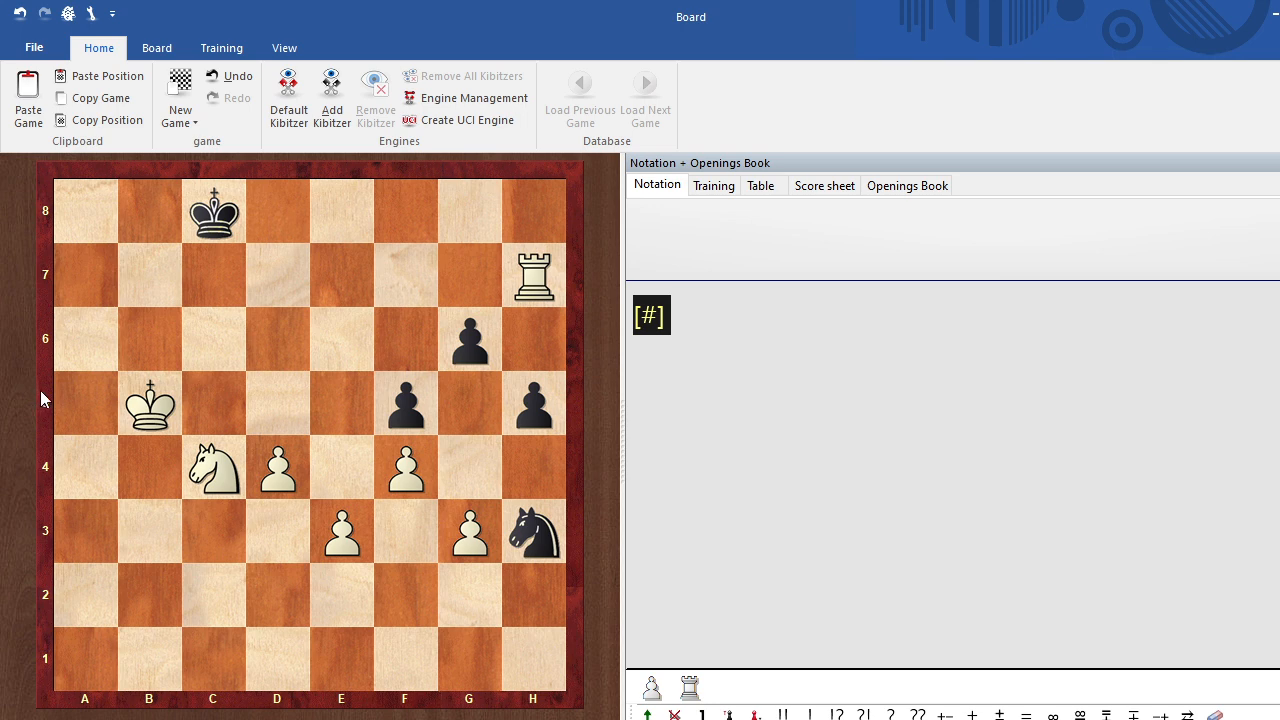
{"action": "mouse_move", "coordinate": [60, 404]}
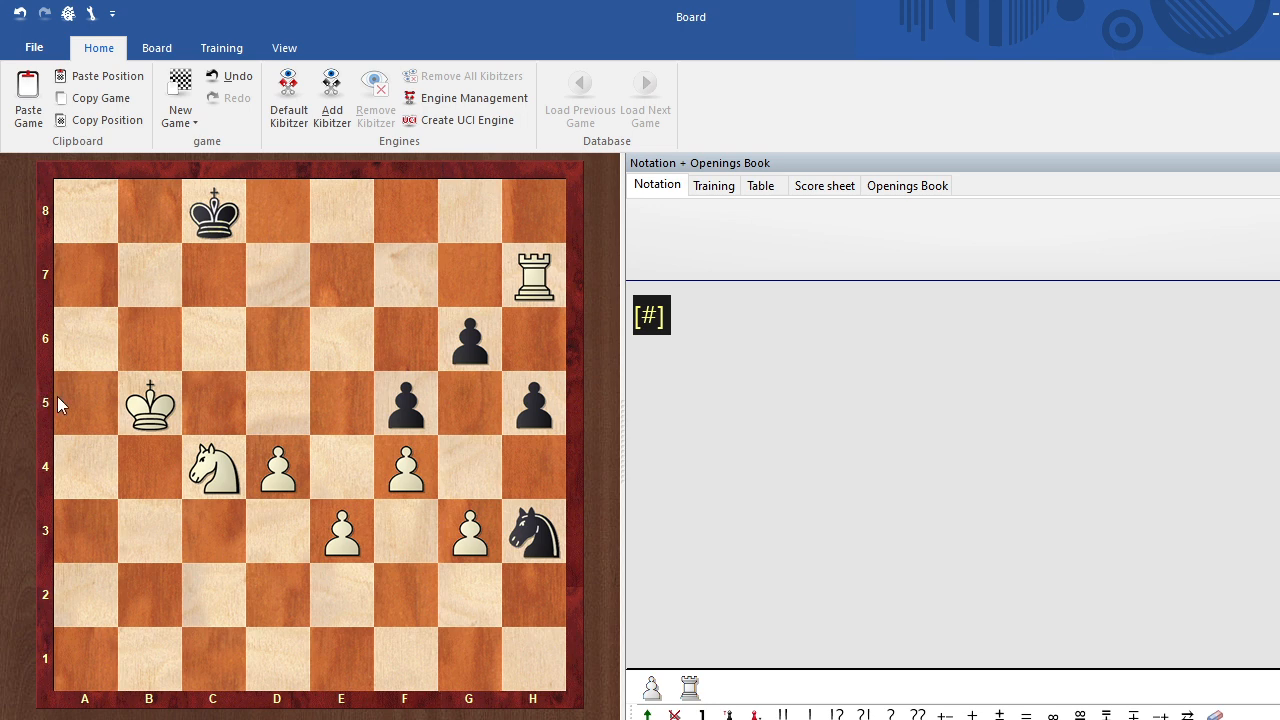
{"action": "mouse_move", "coordinate": [124, 382]}
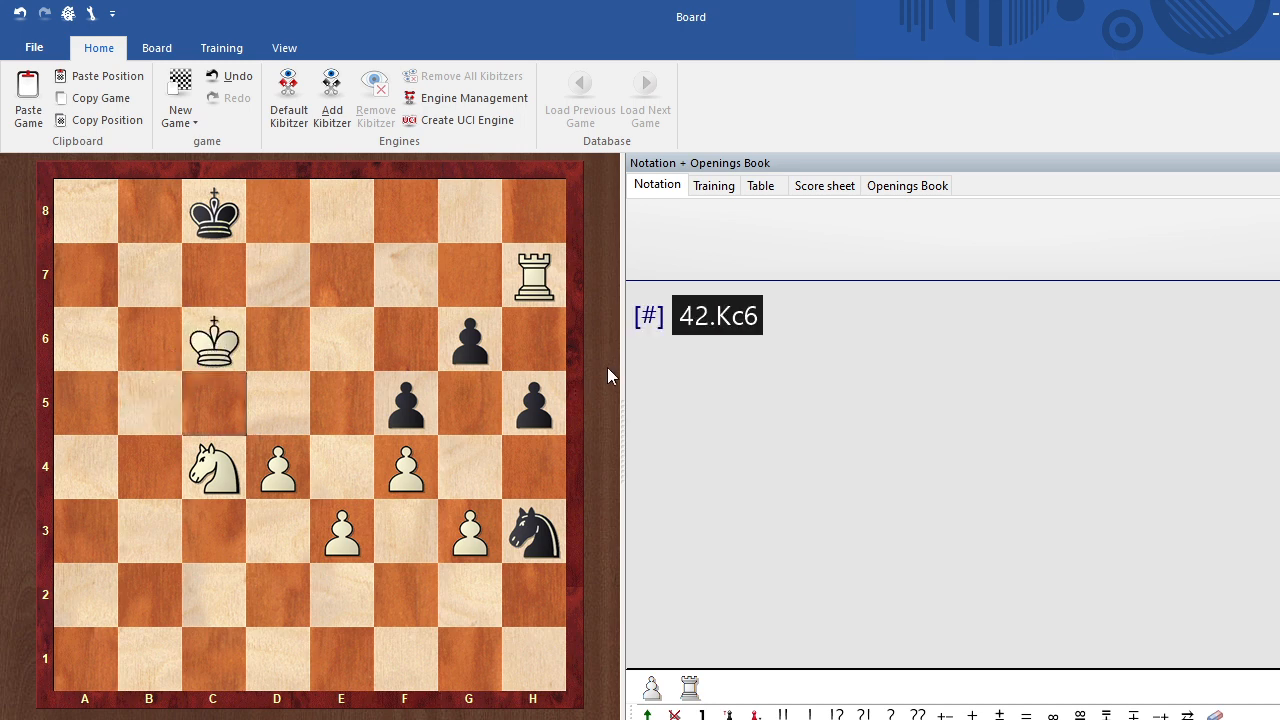
{"action": "mouse_move", "coordinate": [544, 288]}
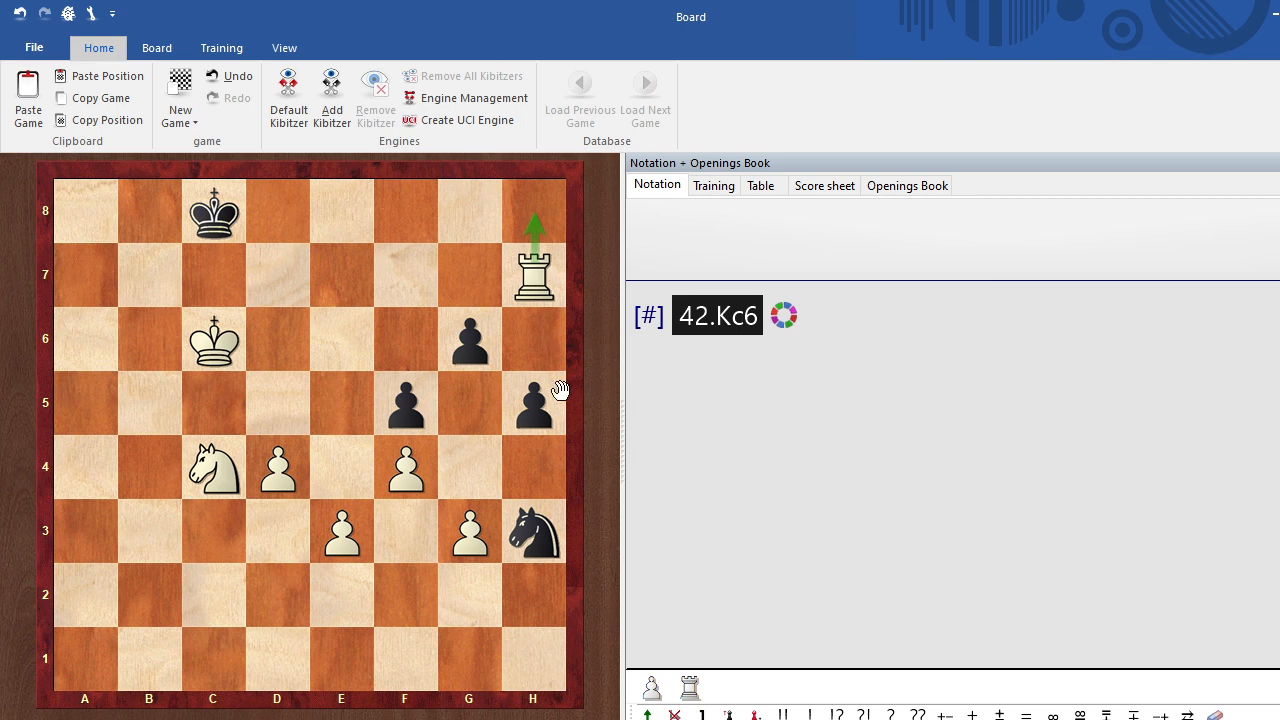
{"action": "mouse_move", "coordinate": [578, 420]}
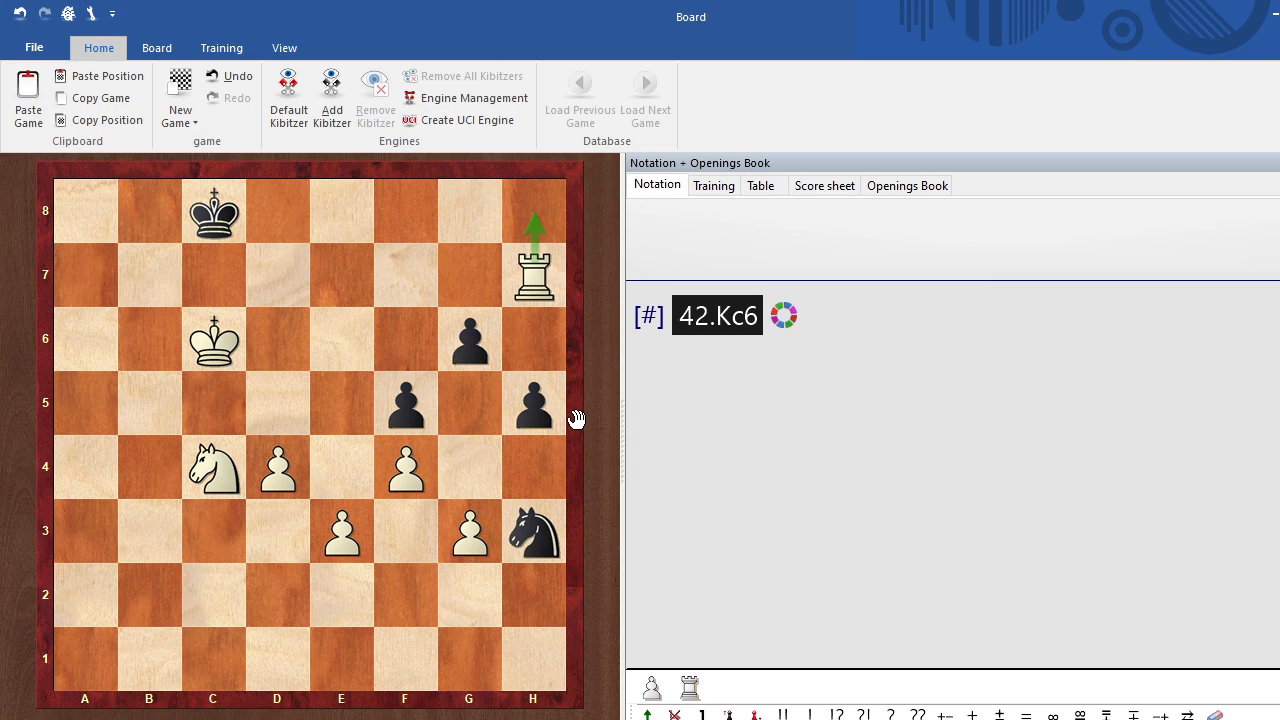
{"action": "mouse_move", "coordinate": [564, 424]}
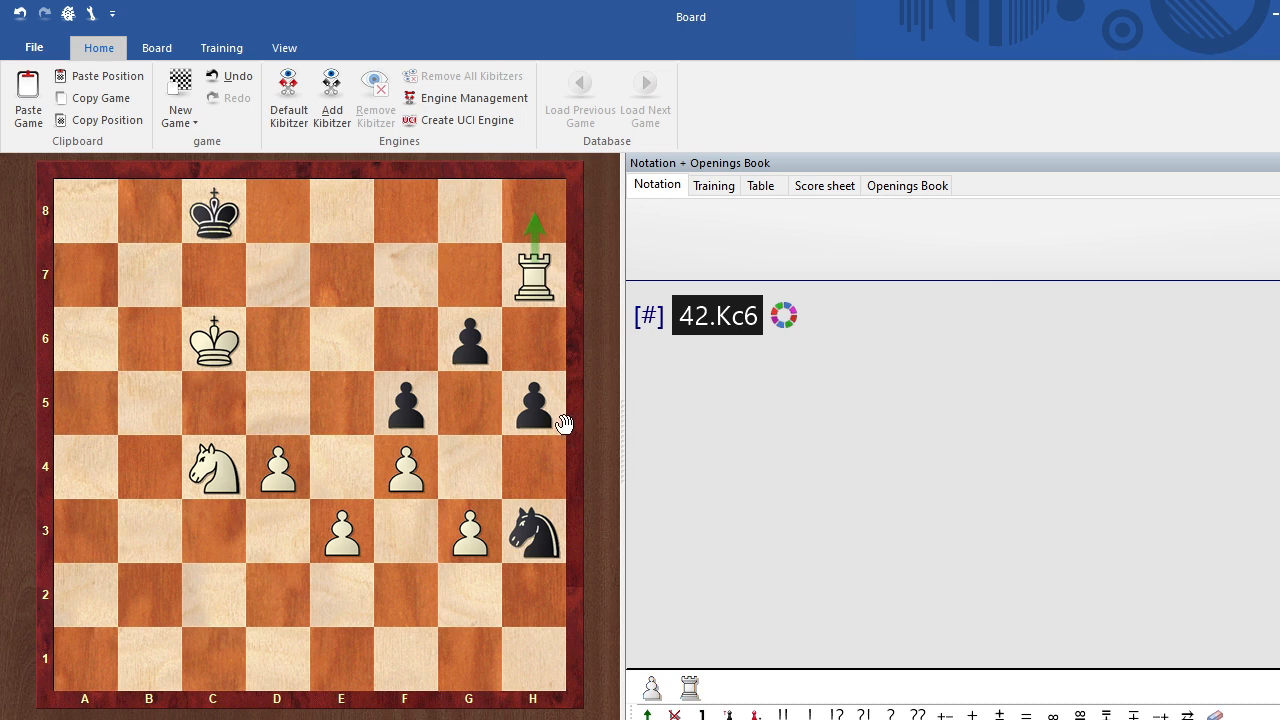
{"action": "mouse_move", "coordinate": [568, 428]}
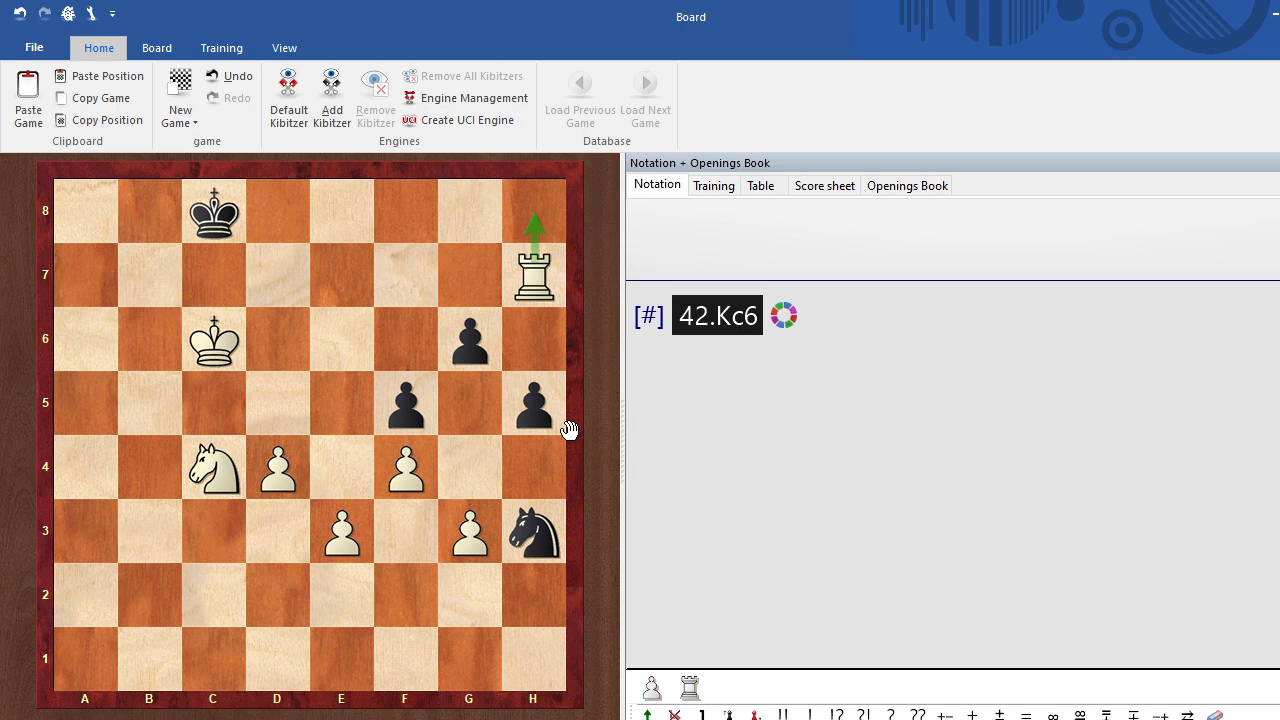
{"action": "mouse_move", "coordinate": [556, 414]}
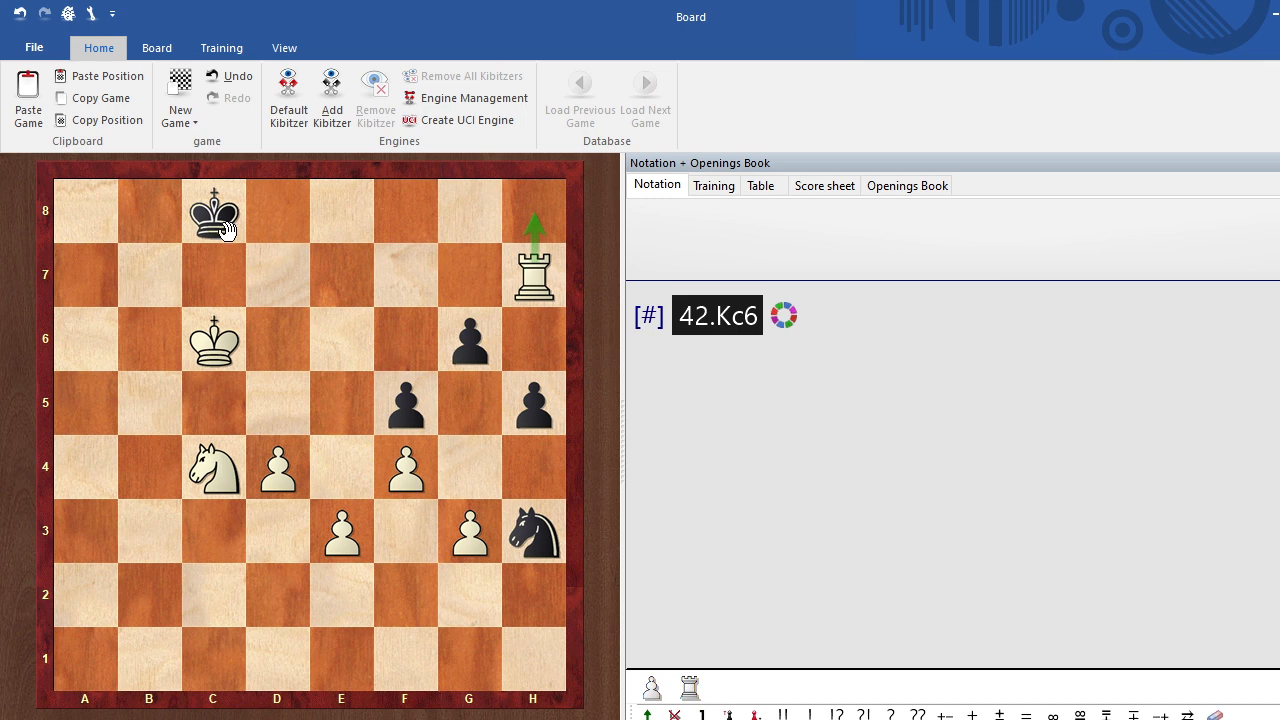
{"action": "mouse_move", "coordinate": [224, 222]}
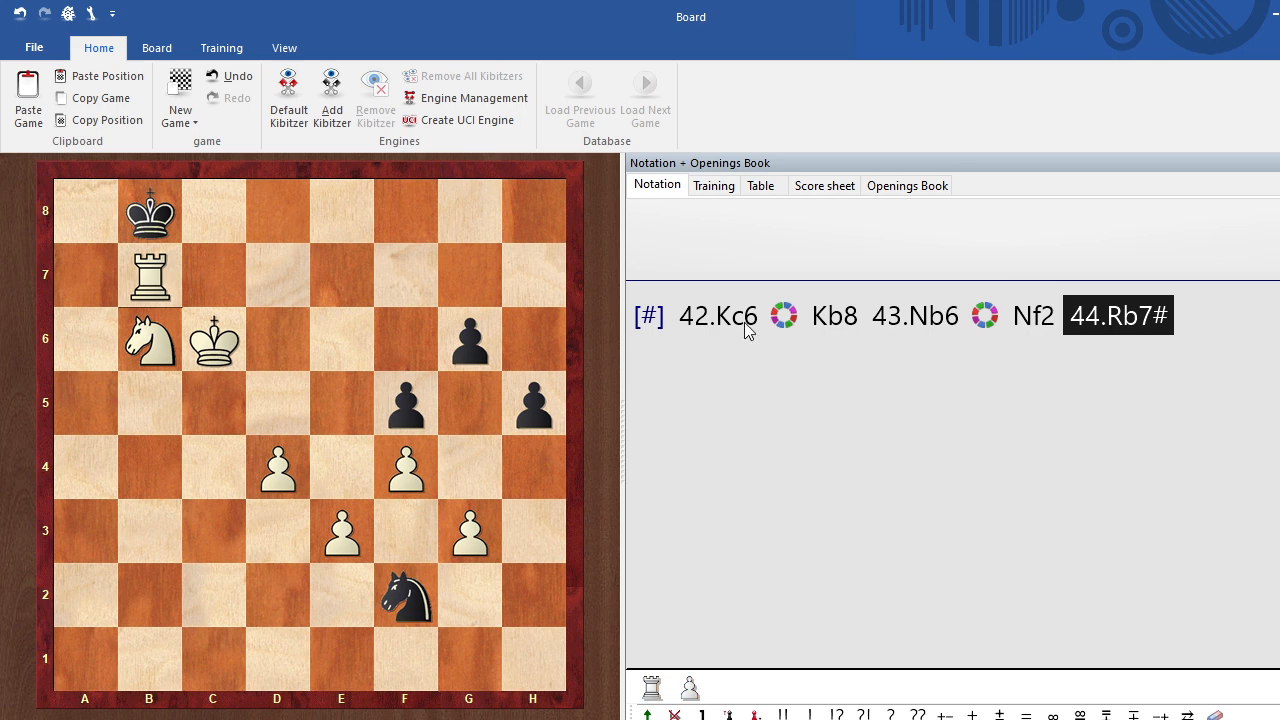
Return to the position after 42.Kc6 to start a side line.
{"action": "left_click", "coordinate": [718, 316]}
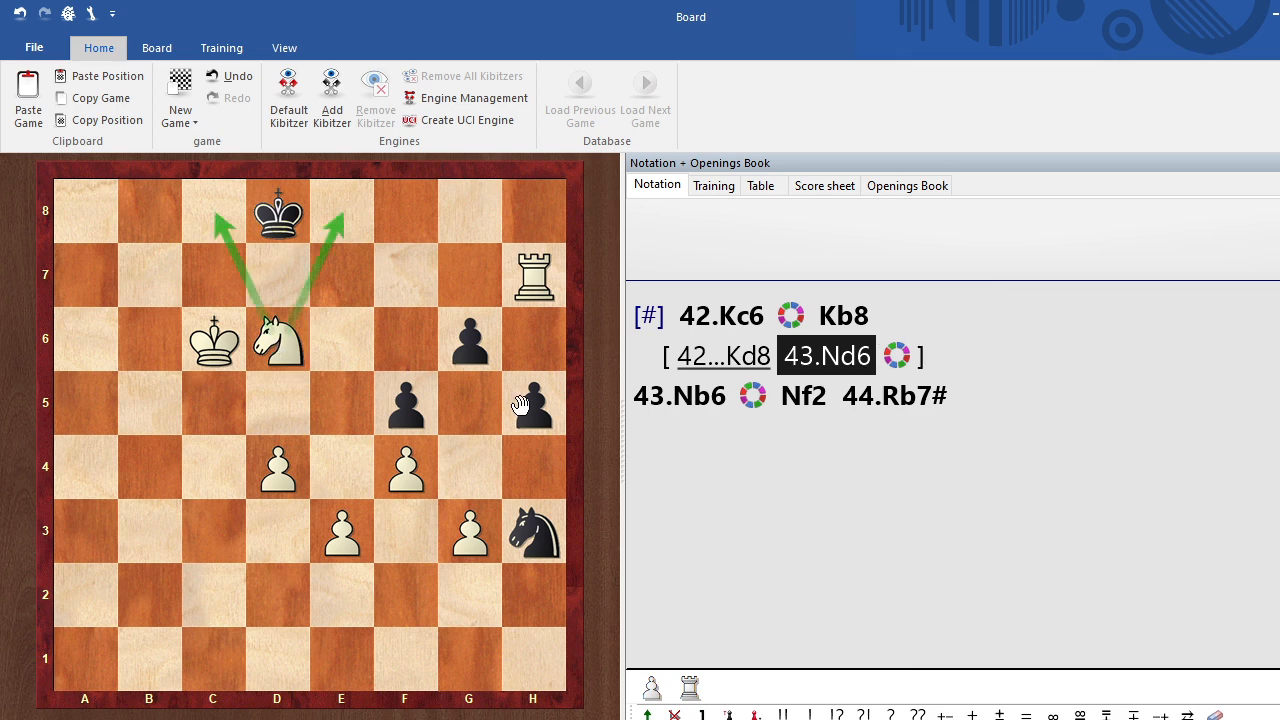
{"action": "mouse_move", "coordinate": [548, 428]}
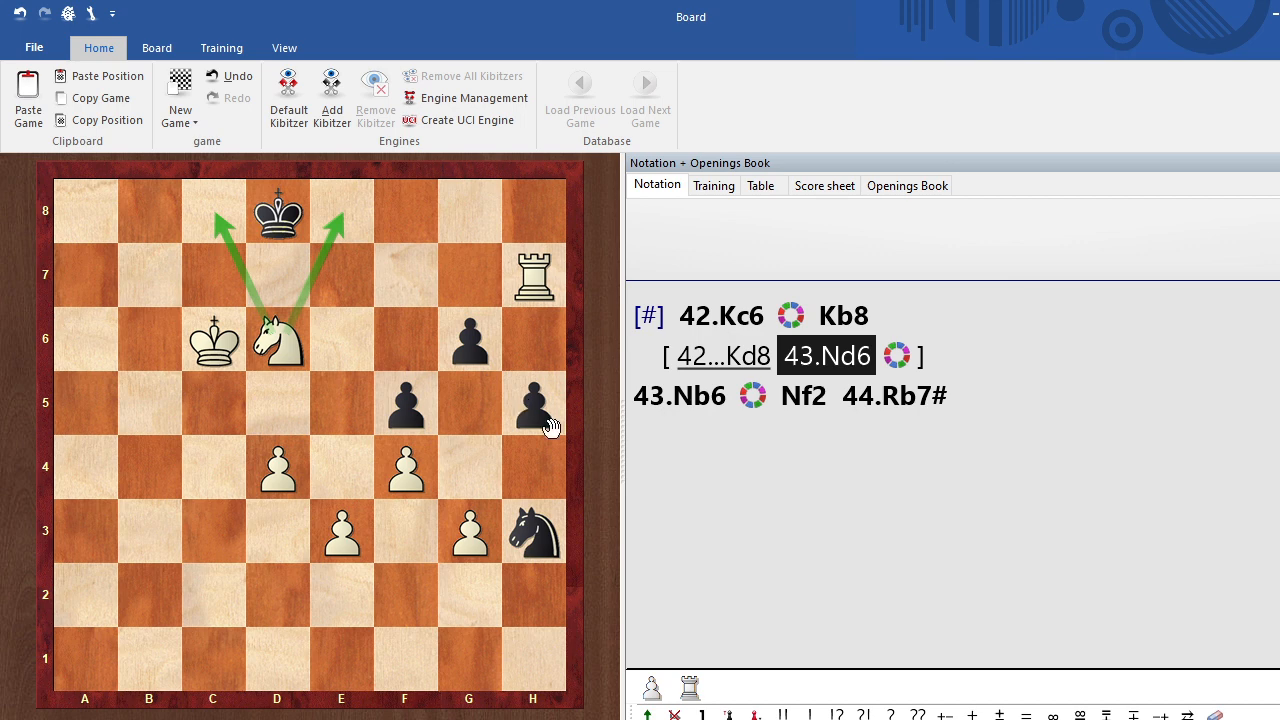
{"action": "mouse_move", "coordinate": [552, 428]}
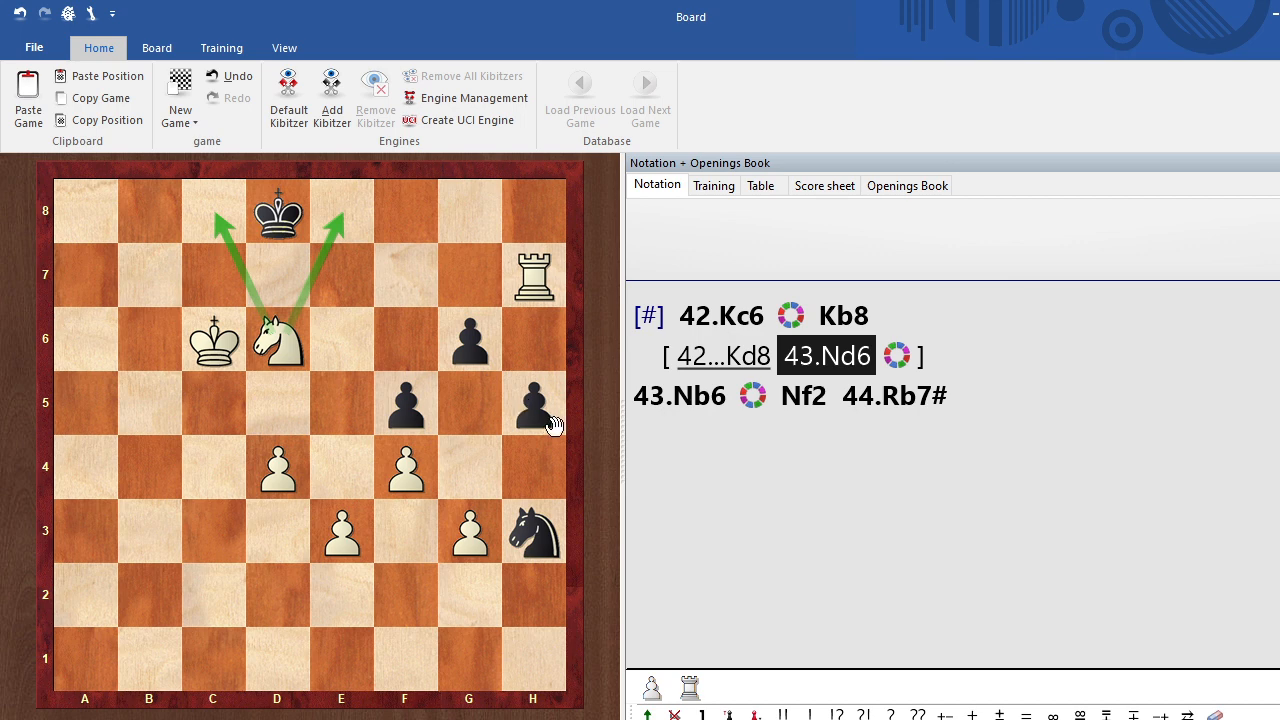
{"action": "mouse_move", "coordinate": [548, 288]}
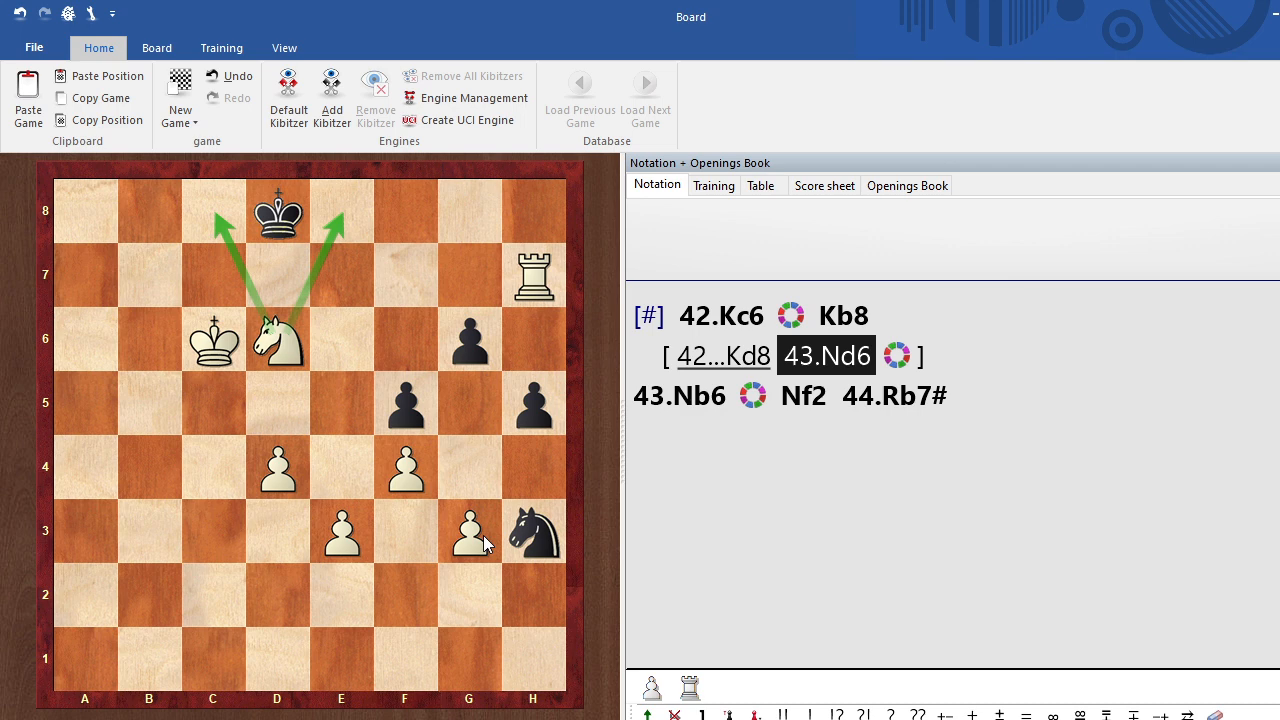
Play 43...Ng1 in the side variation, then deliver Rd7# with the rook.
{"action": "left_click", "coordinate": [532, 532]}
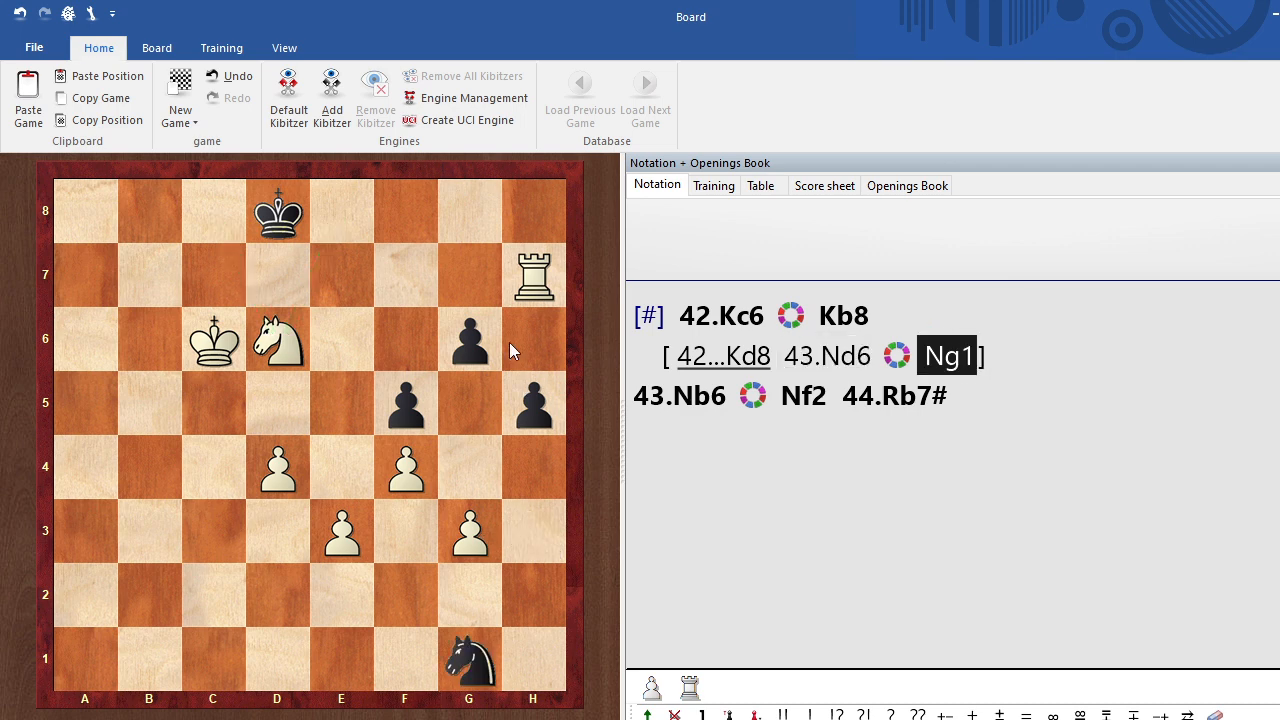
{"action": "left_click_drag", "start_coordinate": [532, 276], "coordinate": [276, 276]}
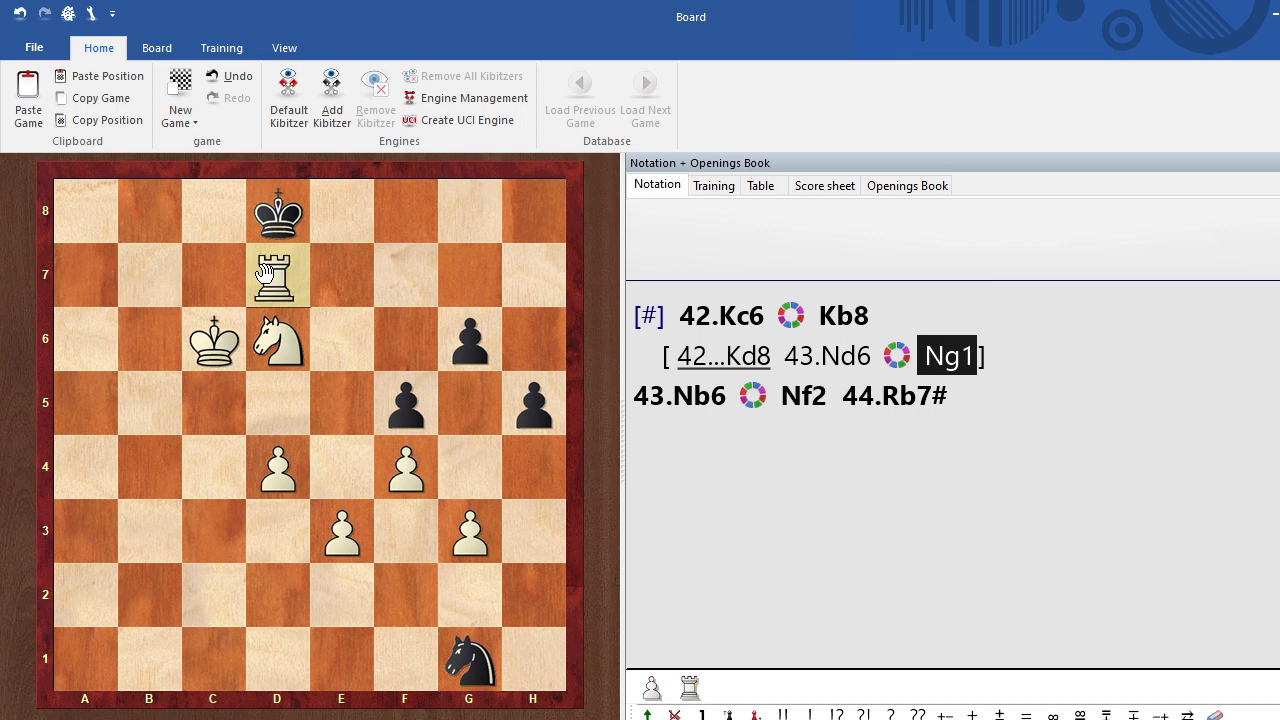